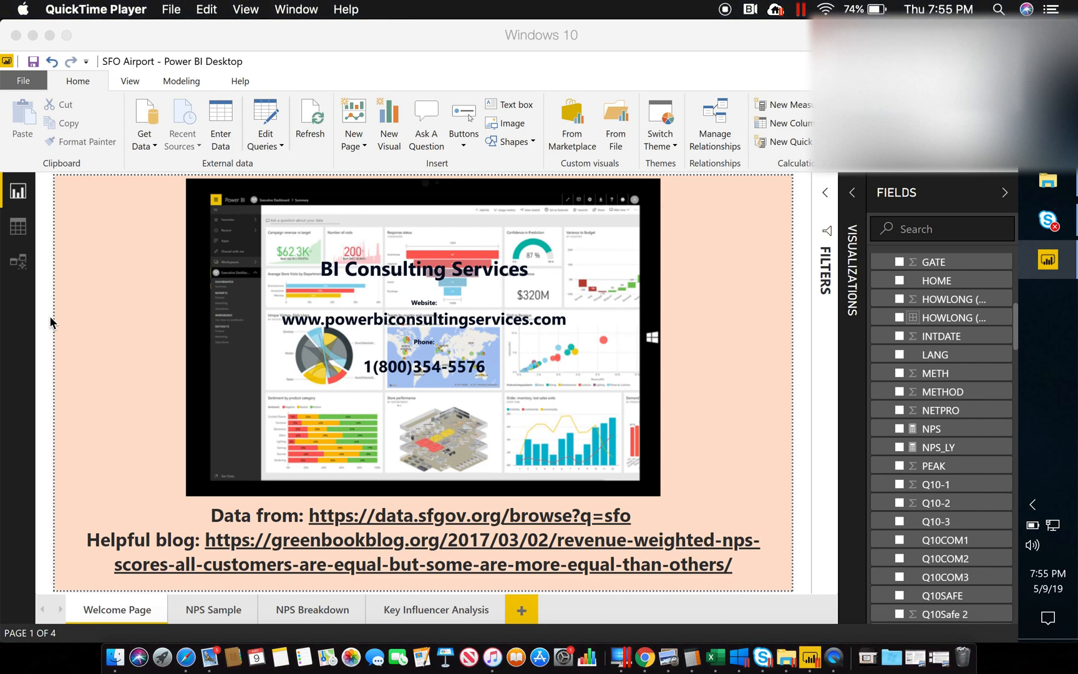
pyautogui.moveTo(354, 435)
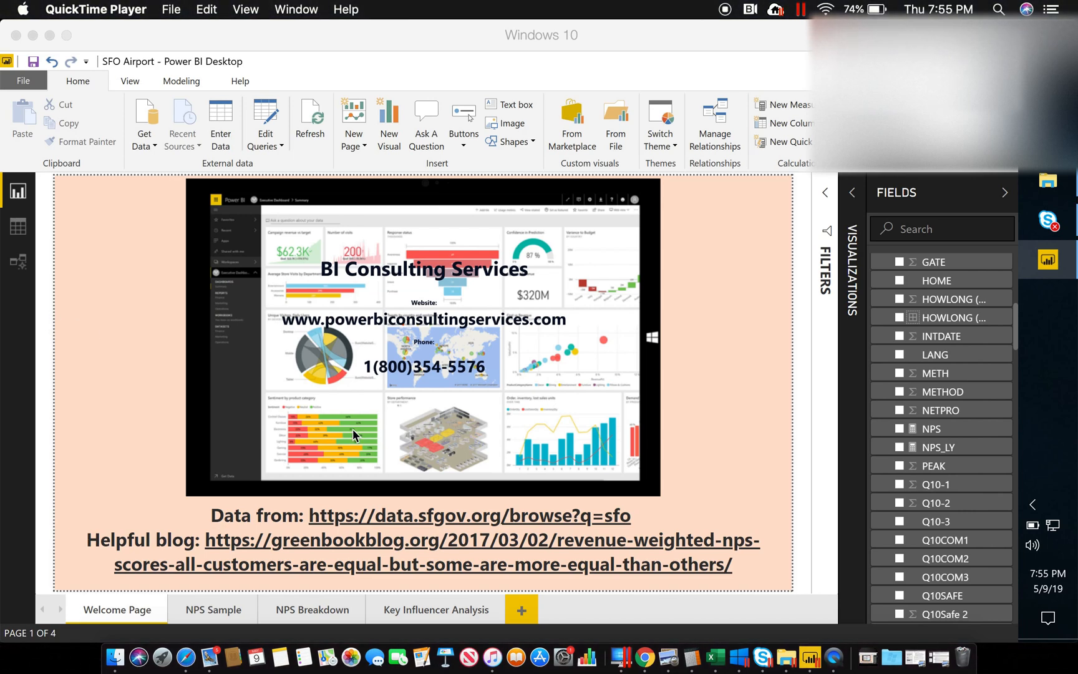
pyautogui.moveTo(394, 526)
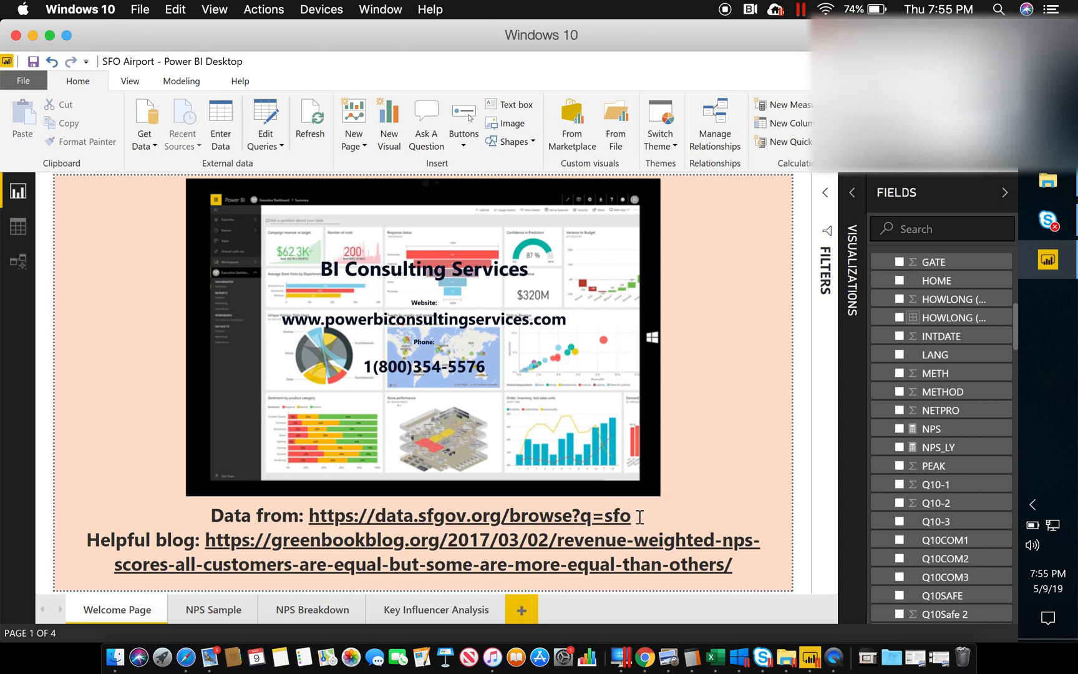
# Step: Browse the Welcome Page links and the NPS Sample page, then return to the Welcome Page
pyautogui.click(423, 540)
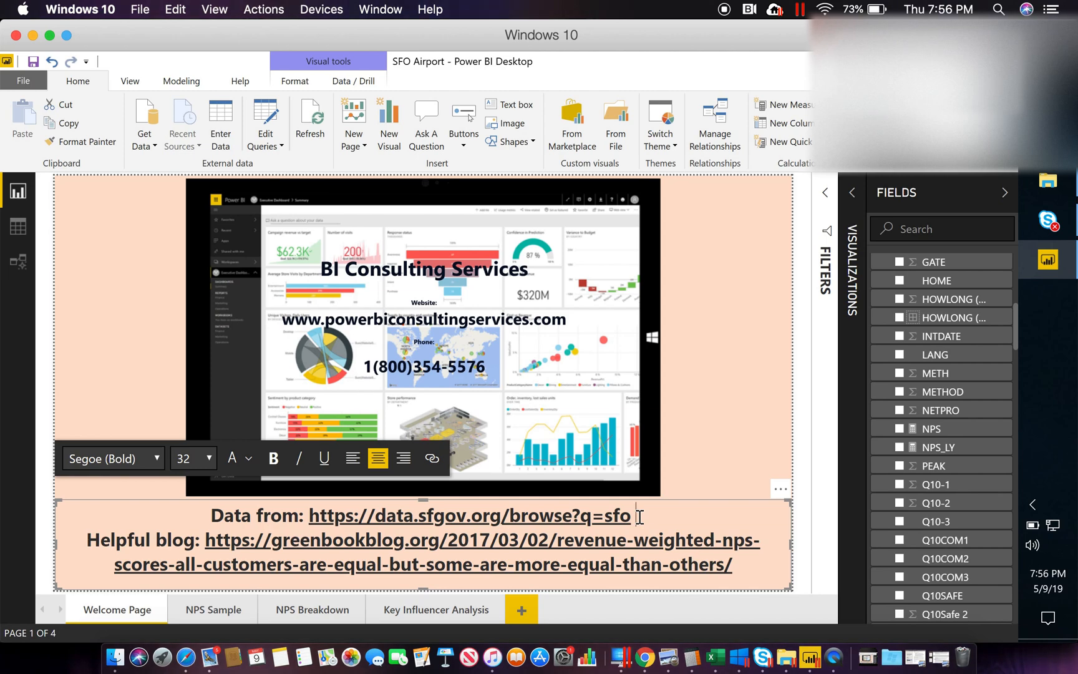
pyautogui.moveTo(635, 516)
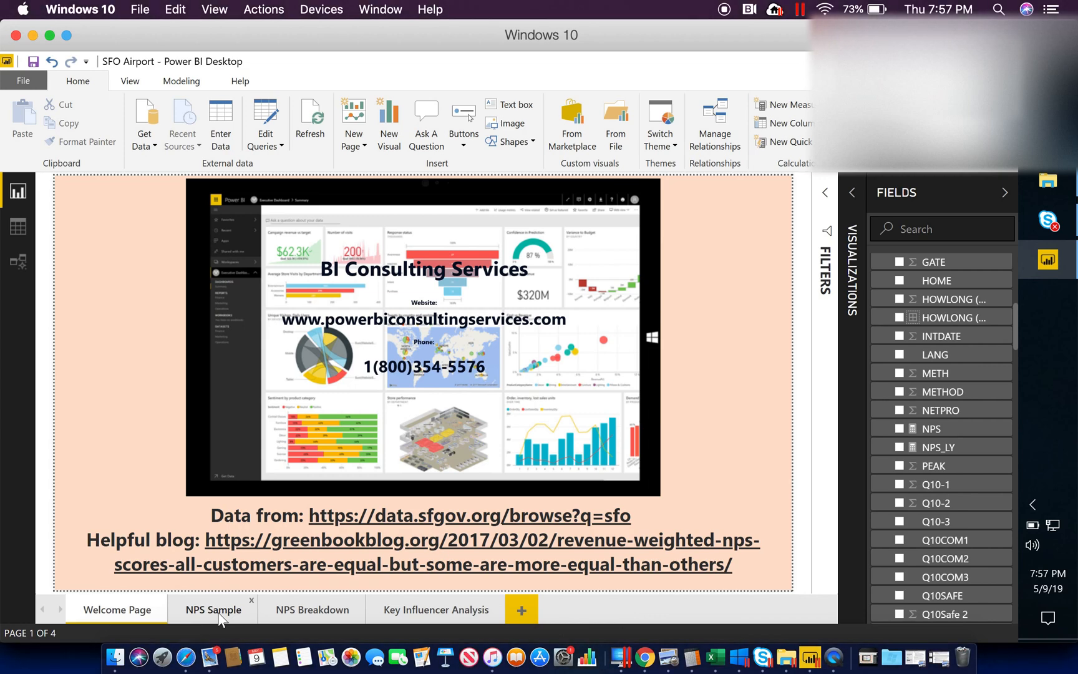
pyautogui.click(213, 609)
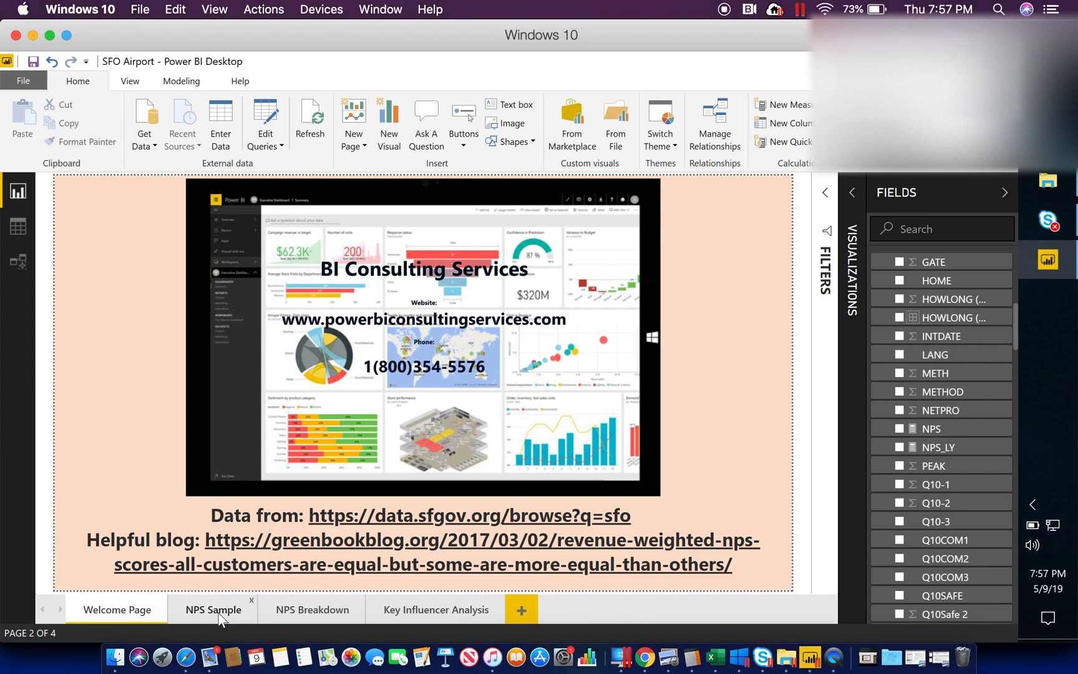
pyautogui.click(213, 609)
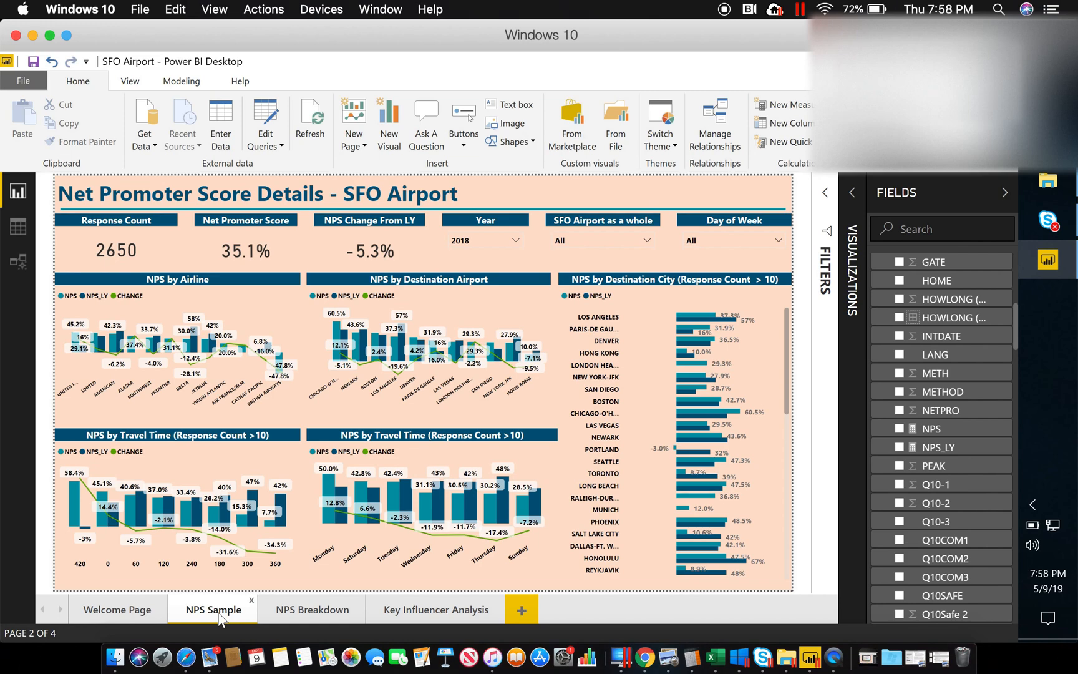
pyautogui.moveTo(116, 619)
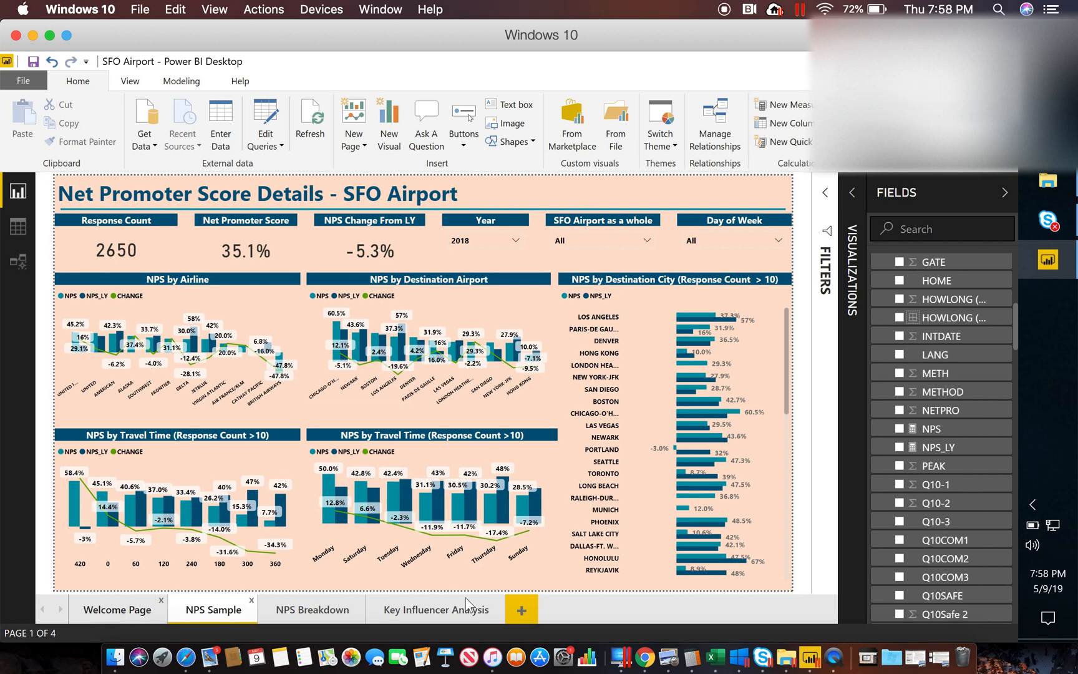
pyautogui.click(117, 609)
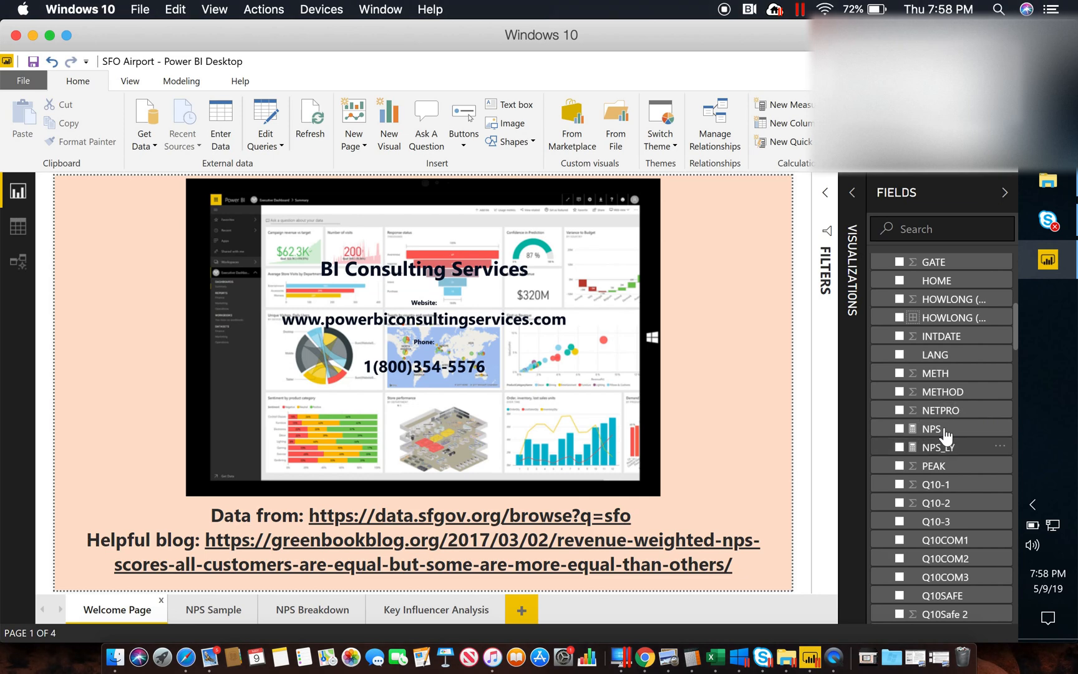
# Step: Review the weighted NPS measure's DAX formula and enlarge the Key Influencers visual in Focus mode
pyautogui.click(932, 429)
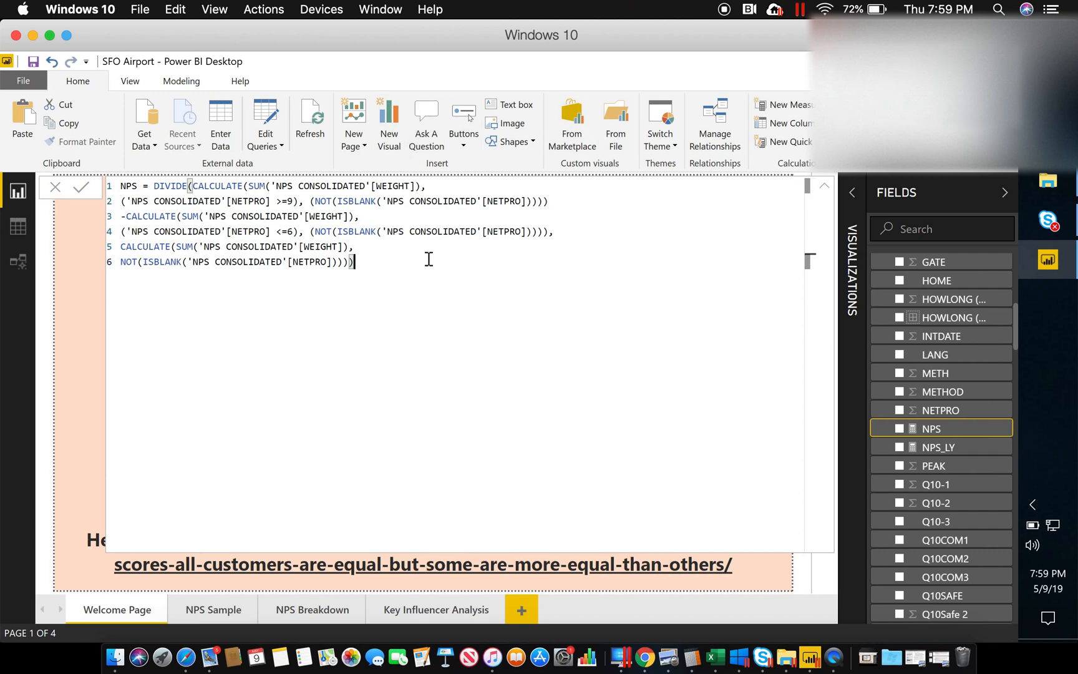
pyautogui.moveTo(394, 262)
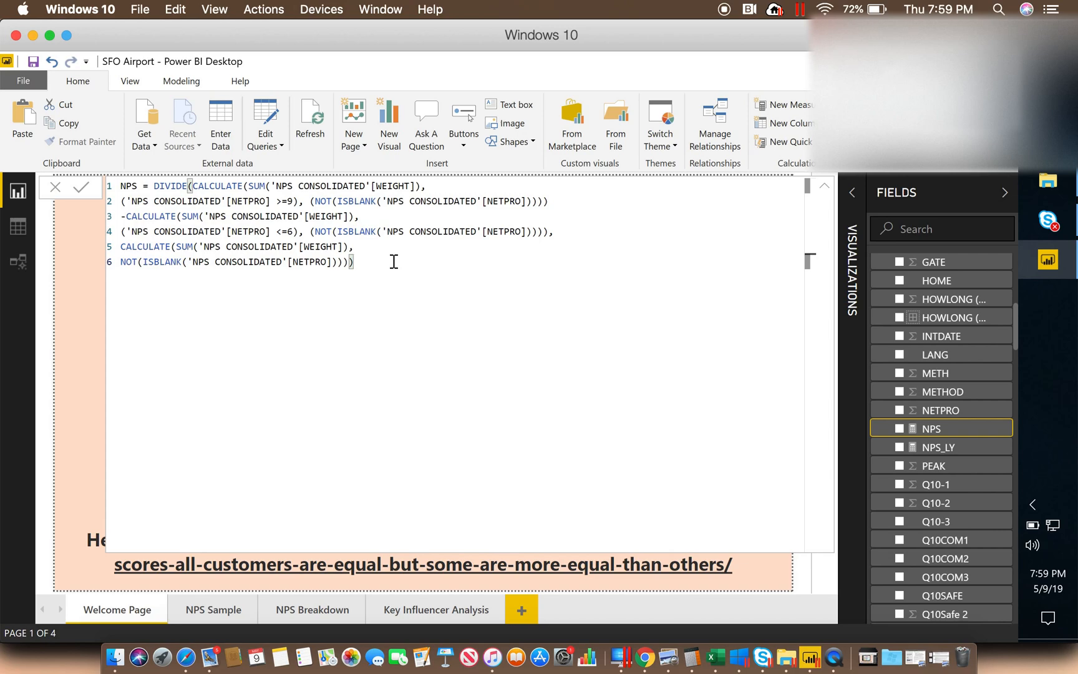
pyautogui.click(354, 262)
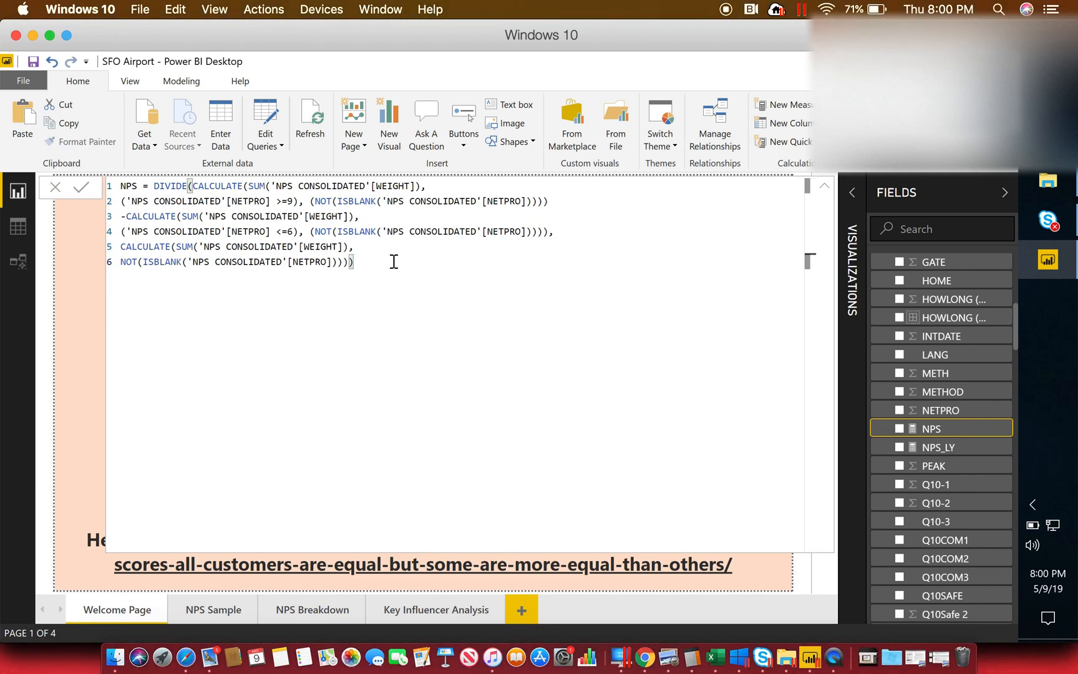
pyautogui.moveTo(307, 234)
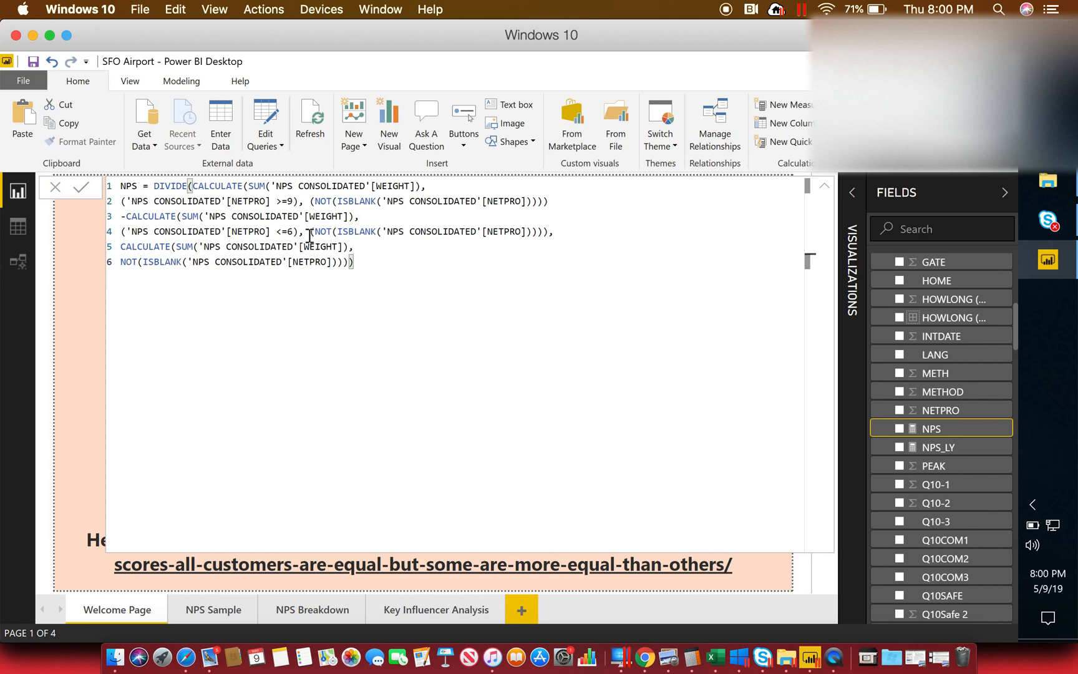
pyautogui.click(354, 262)
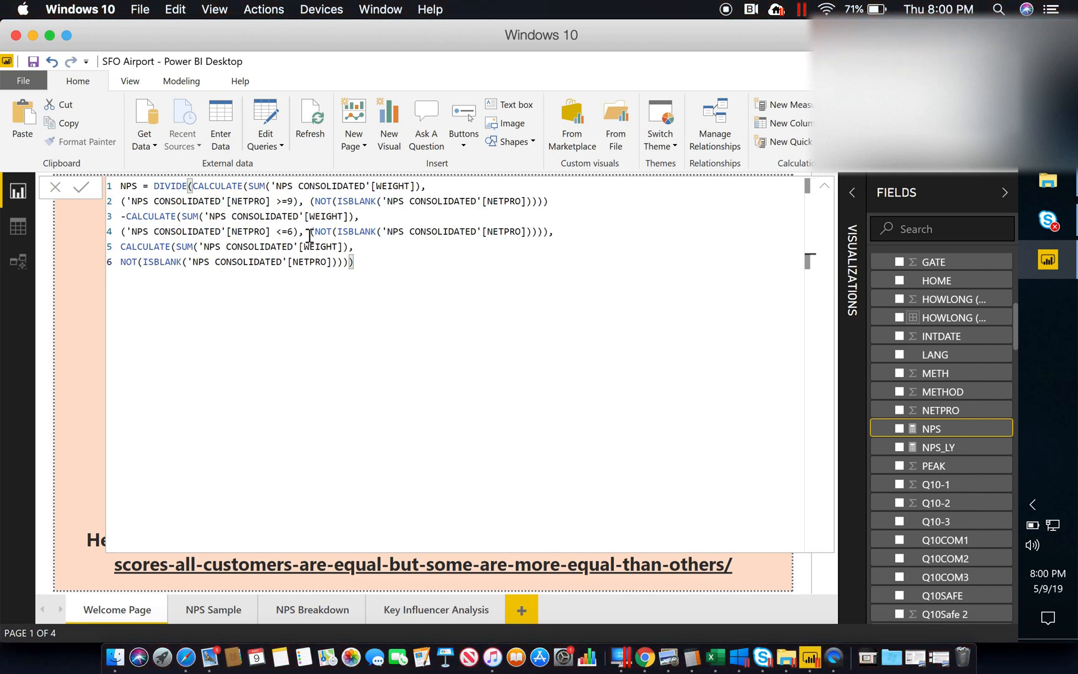
pyautogui.click(435, 609)
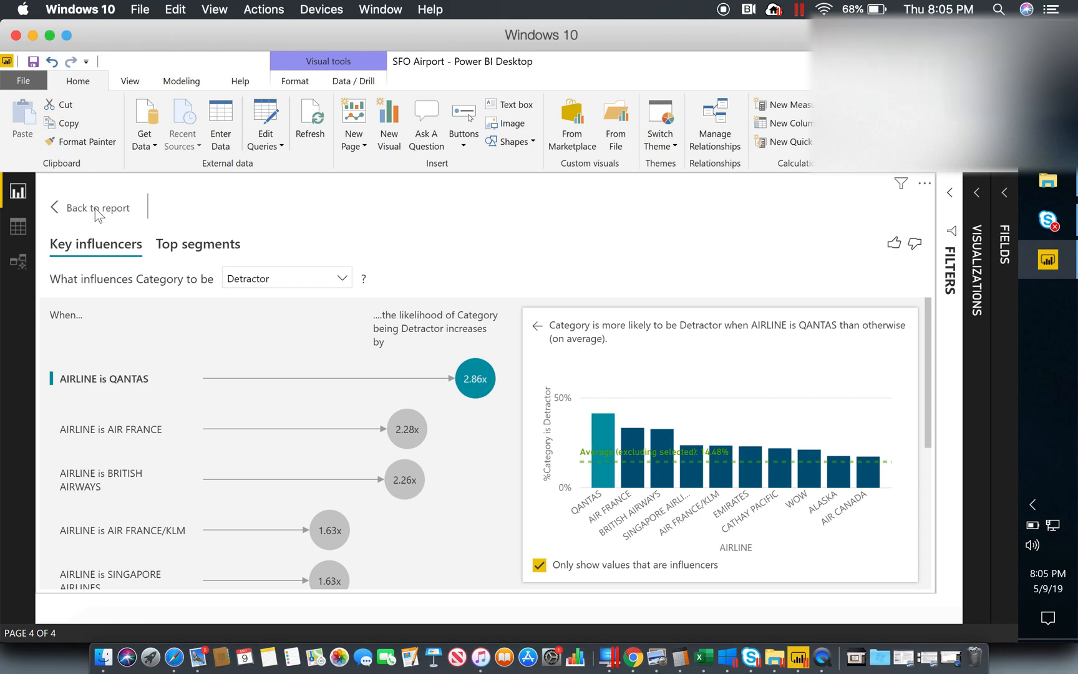
# Step: Exit Focus mode back to the Key Influencer Analysis page
pyautogui.click(96, 208)
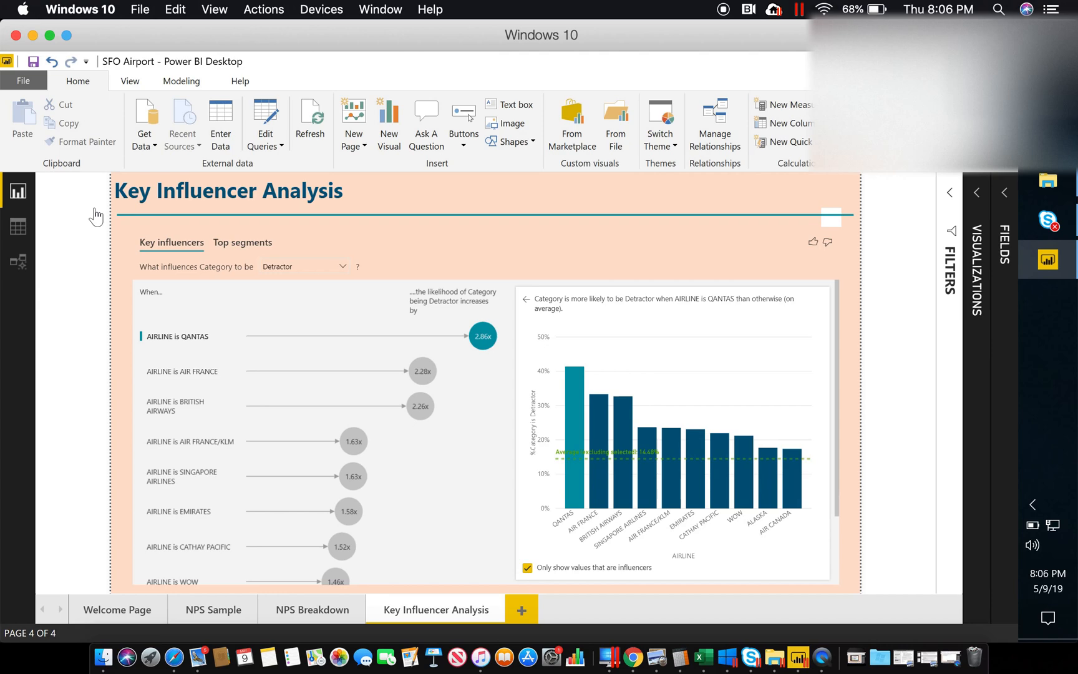
pyautogui.moveTo(975, 199)
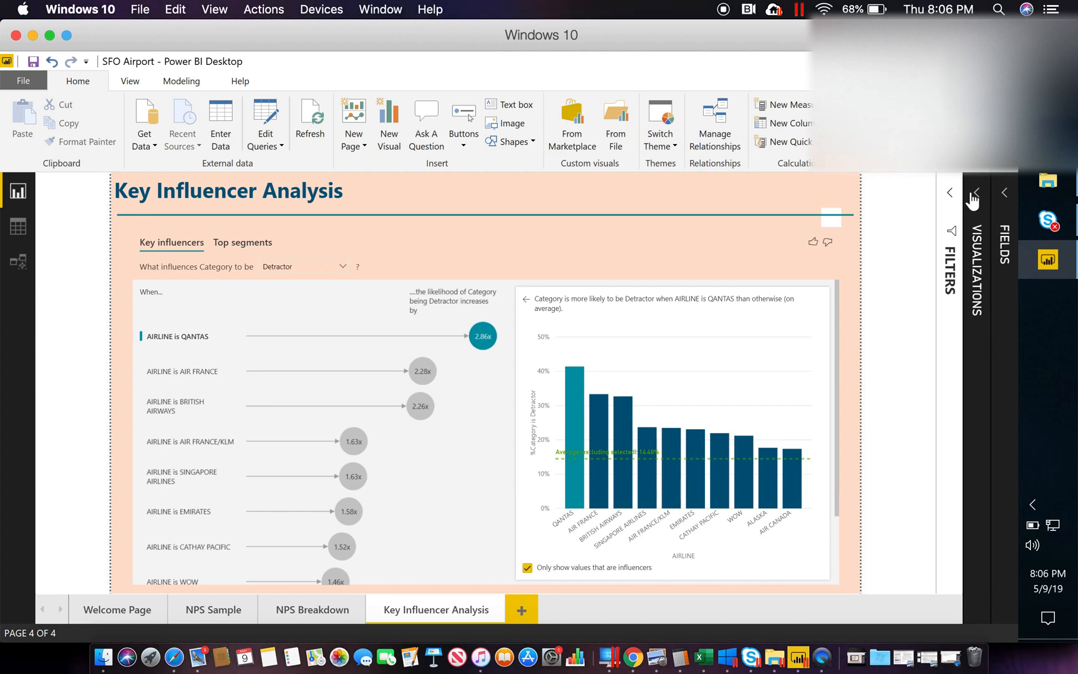
# Step: Show the Visualizations pane to check Analyze is Category explained by AIRLINE, then enlarge the visual again
pyautogui.click(975, 193)
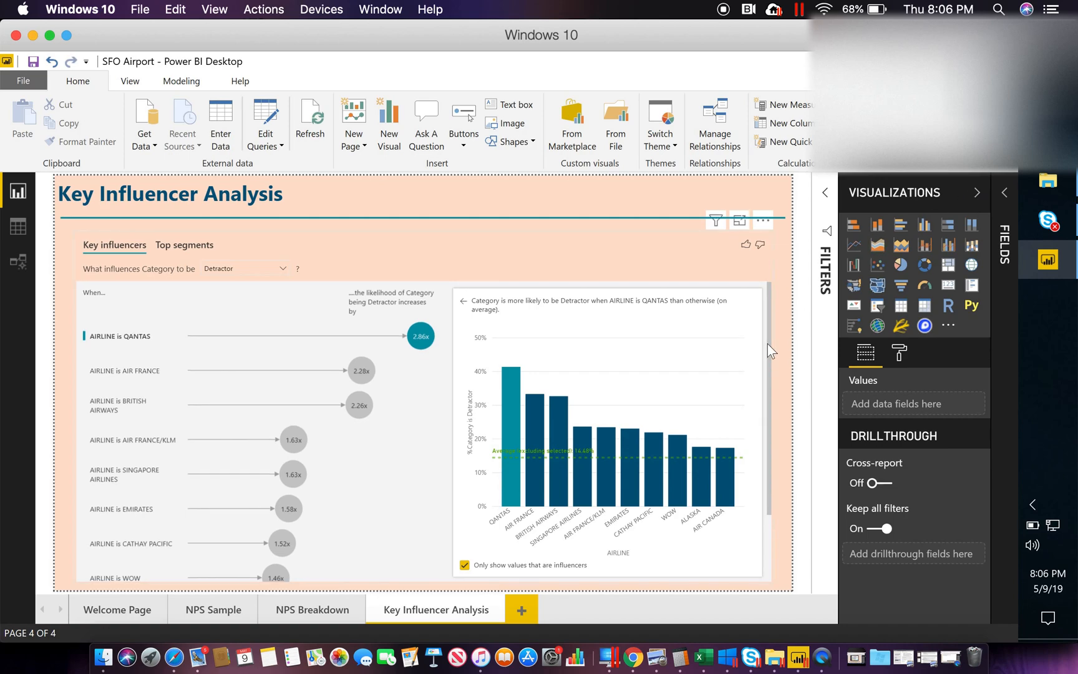
pyautogui.moveTo(681, 268)
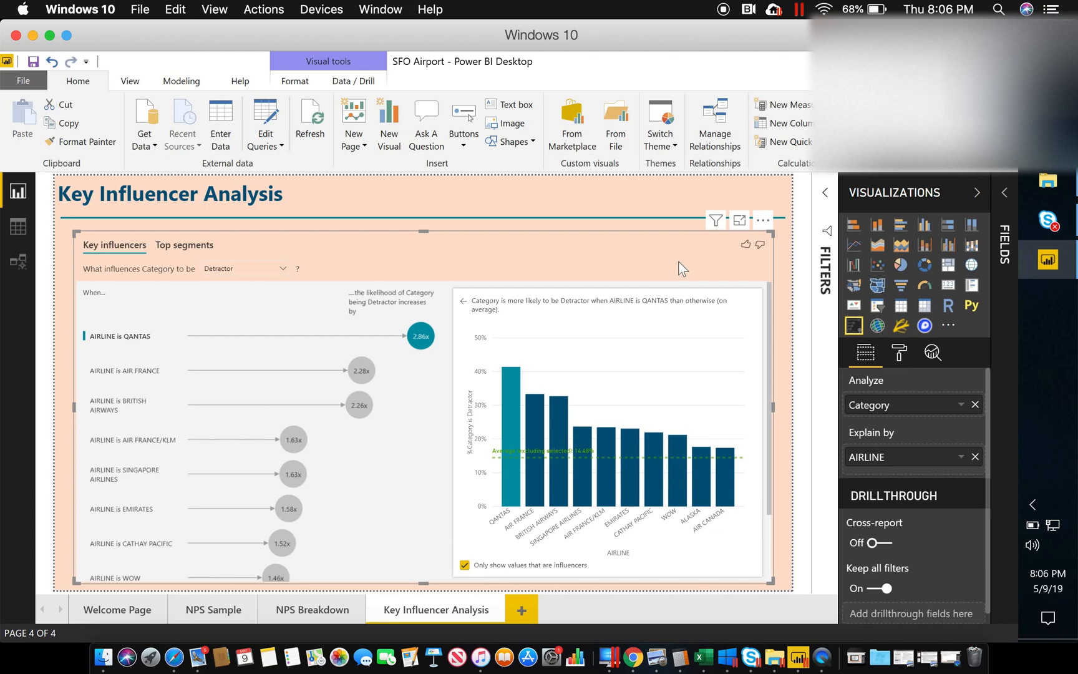
pyautogui.moveTo(717, 315)
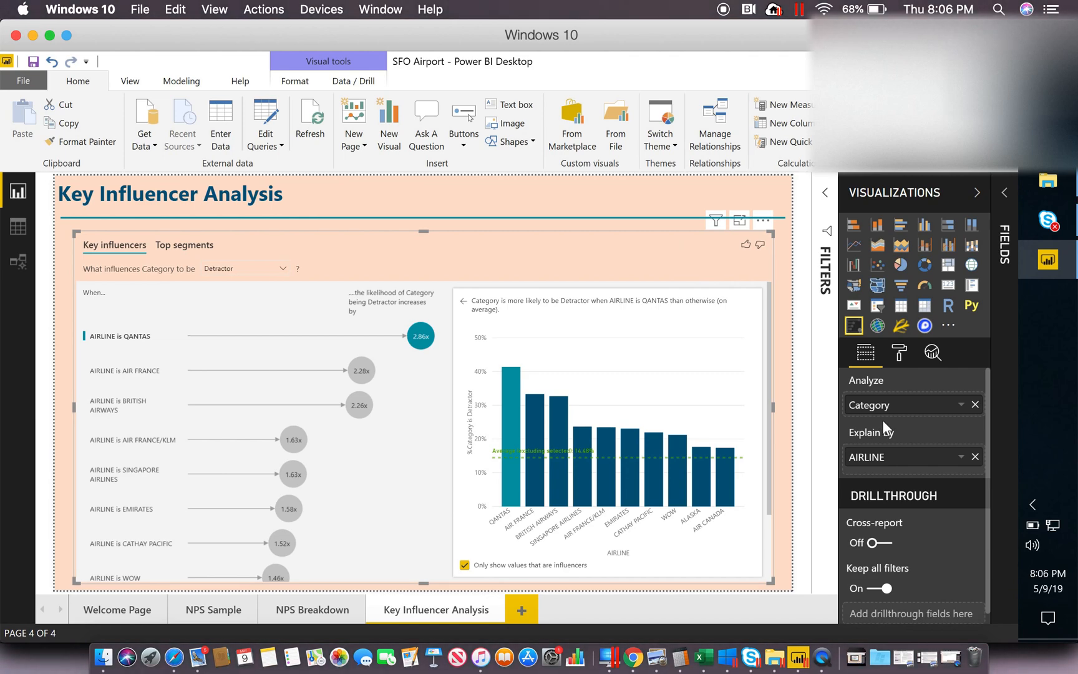
pyautogui.moveTo(890, 448)
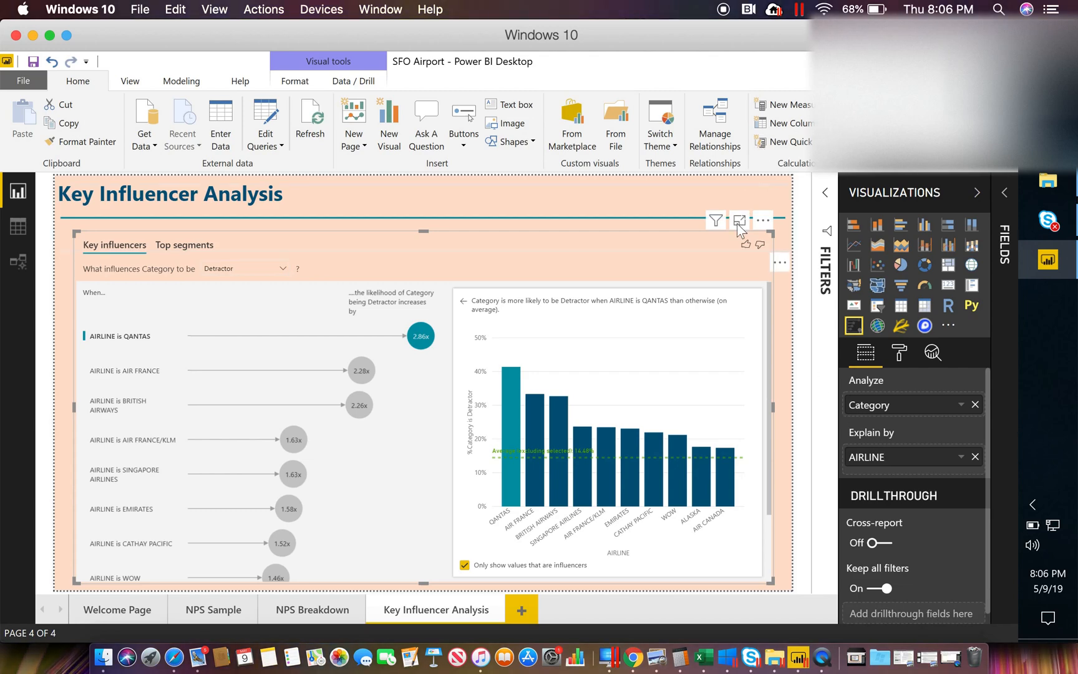
pyautogui.click(740, 220)
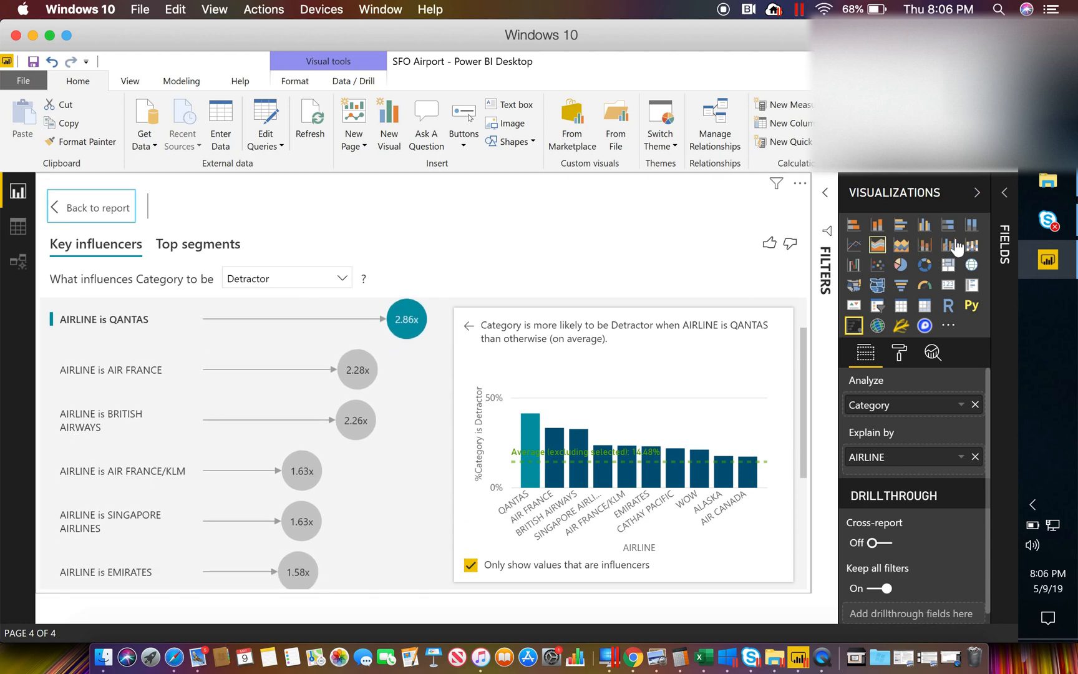
# Step: Collapse the Visualizations pane so the Key Influencers visual fills the workspace
pyautogui.click(978, 193)
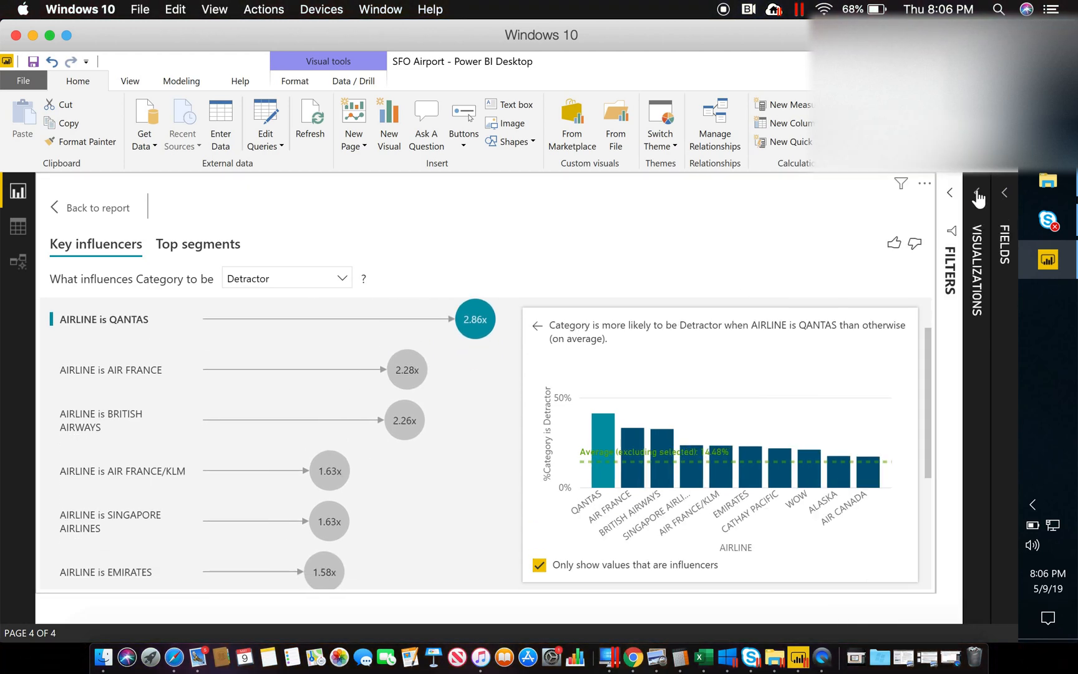
pyautogui.moveTo(179, 292)
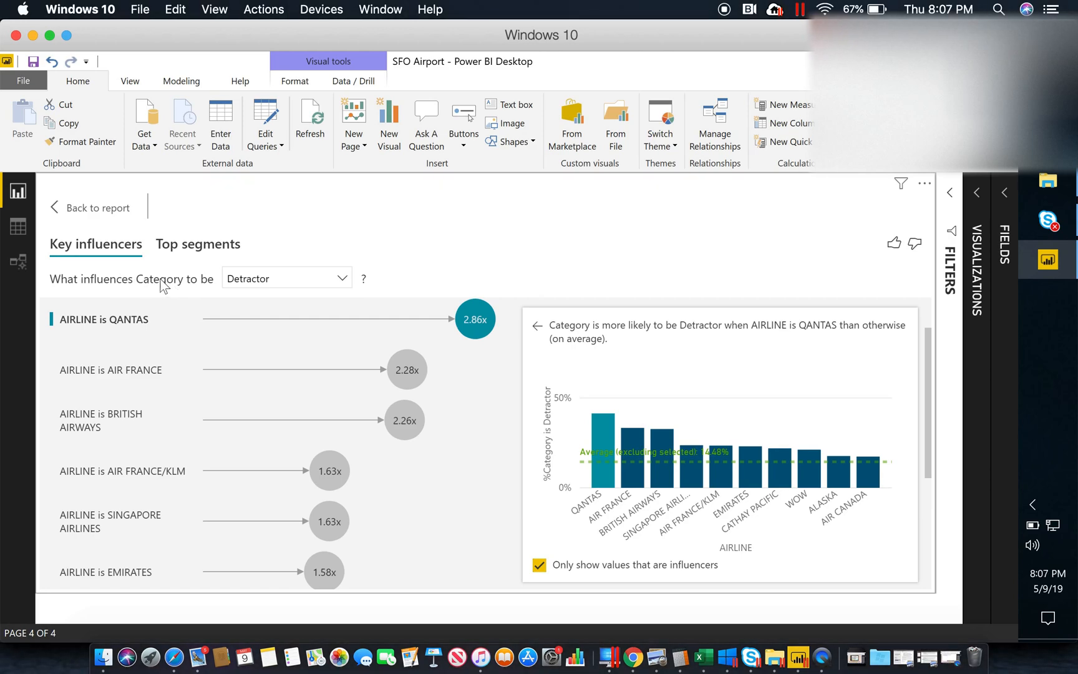
pyautogui.moveTo(346, 362)
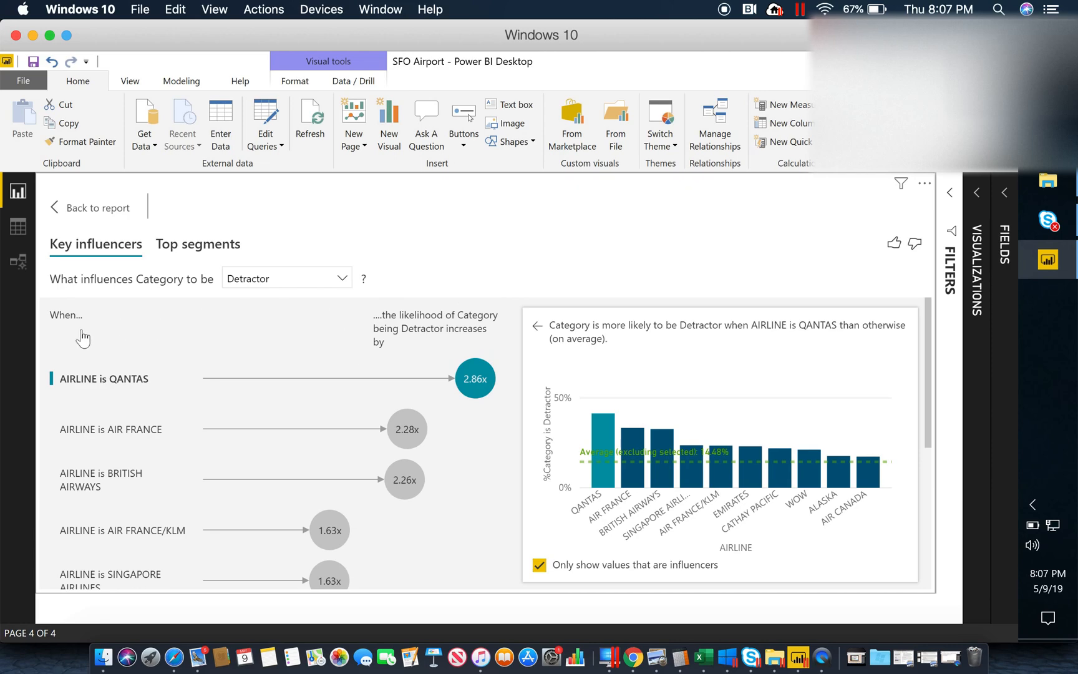
pyautogui.moveTo(140, 391)
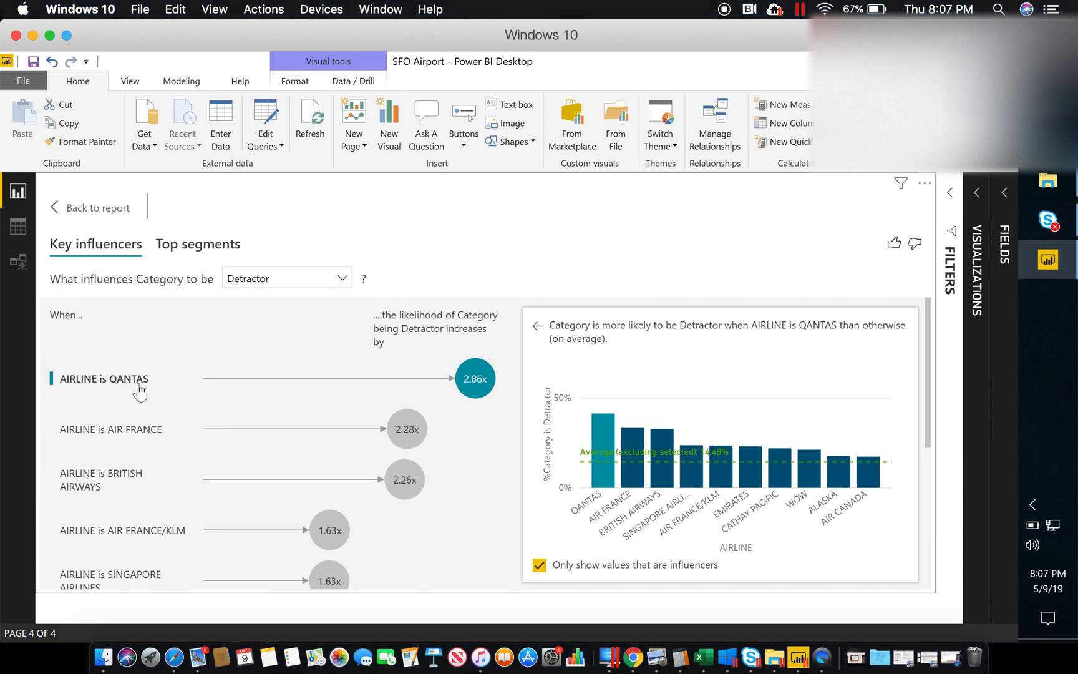
pyautogui.moveTo(154, 393)
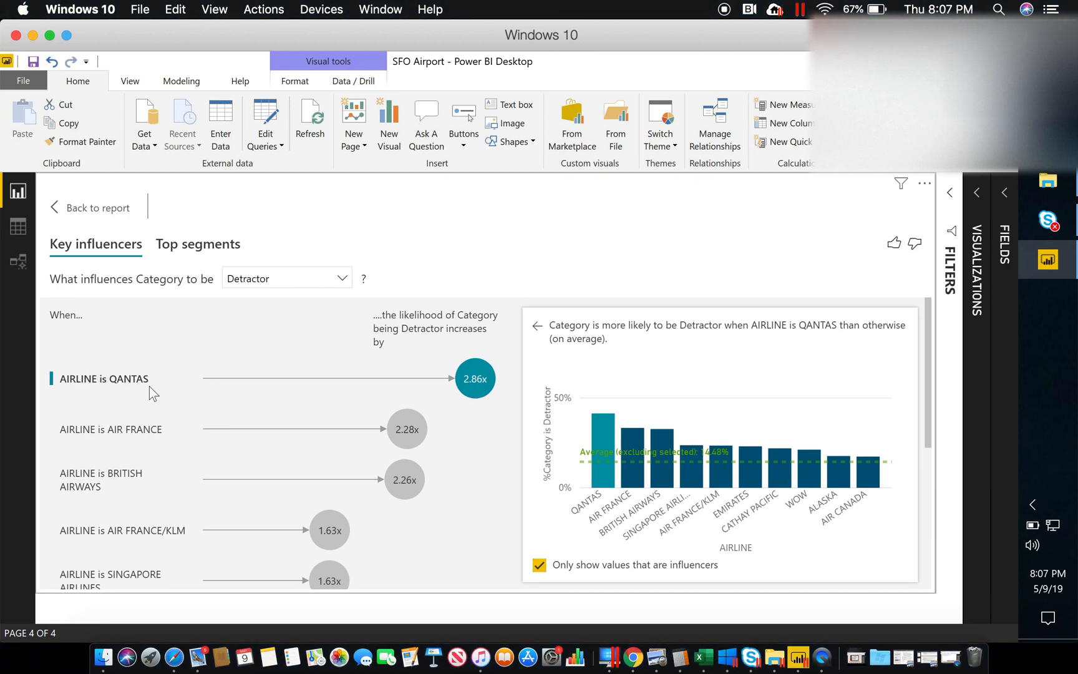
pyautogui.moveTo(426, 342)
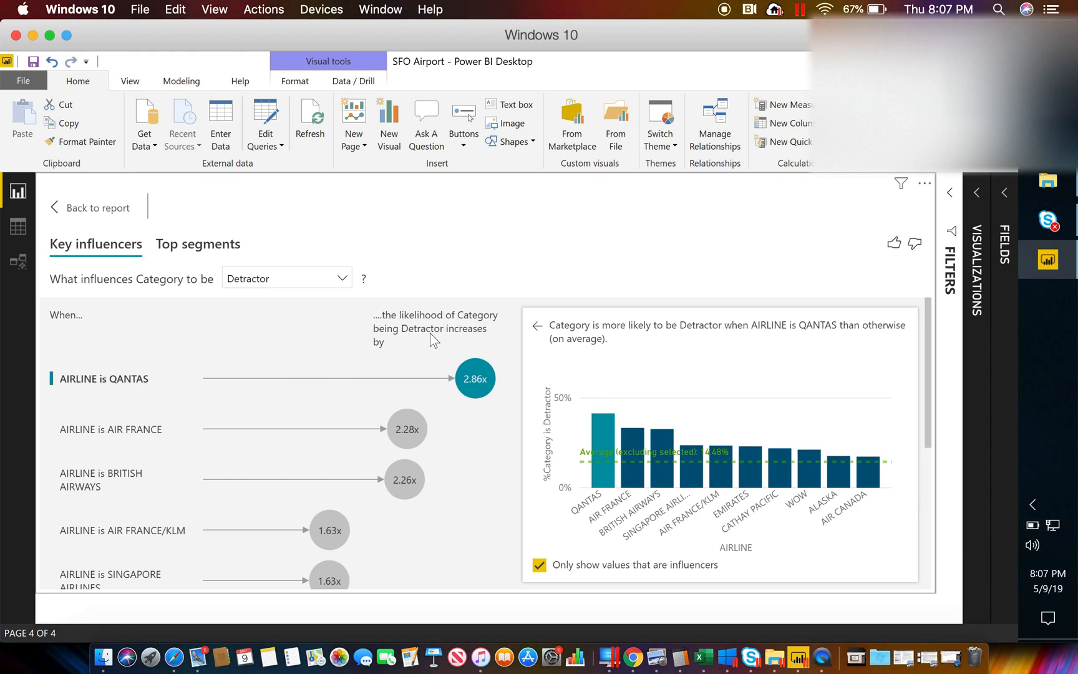
pyautogui.moveTo(470, 390)
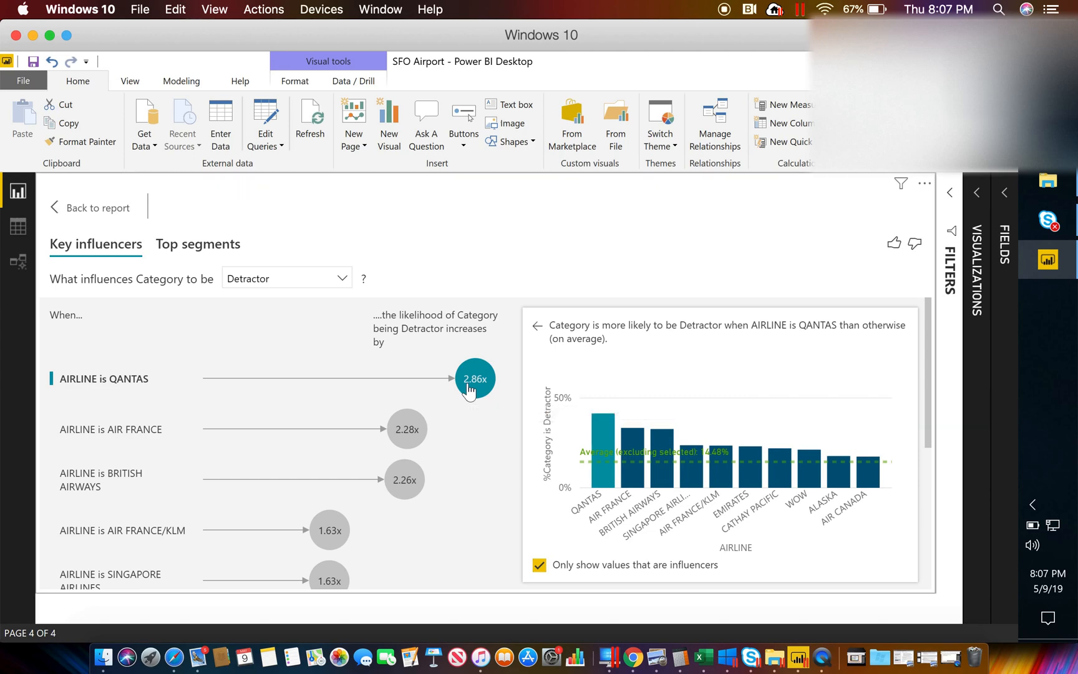
pyautogui.moveTo(475, 378)
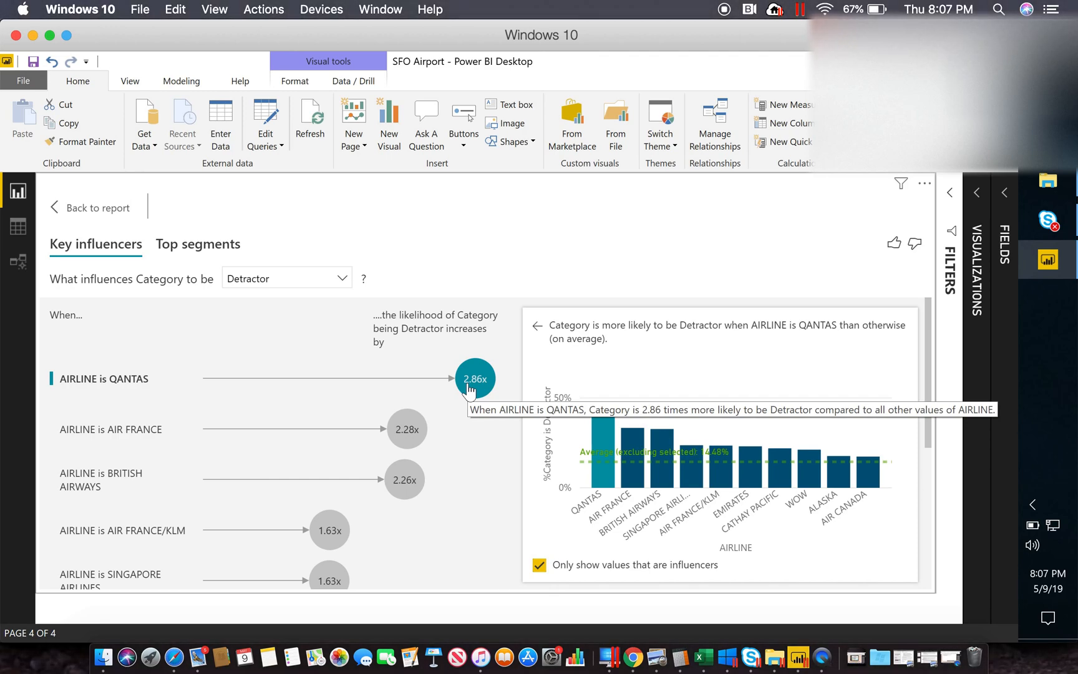
pyautogui.moveTo(404, 428)
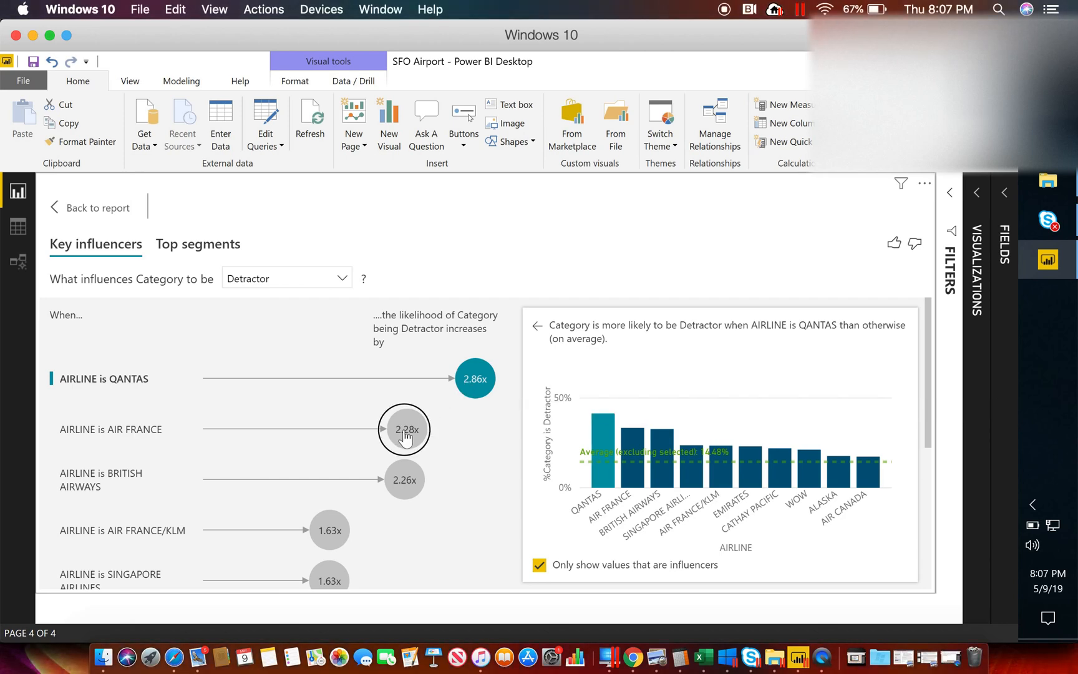
# Step: Select the AIR FRANCE 2.28x bubble to show its detractor detail chart
pyautogui.click(406, 429)
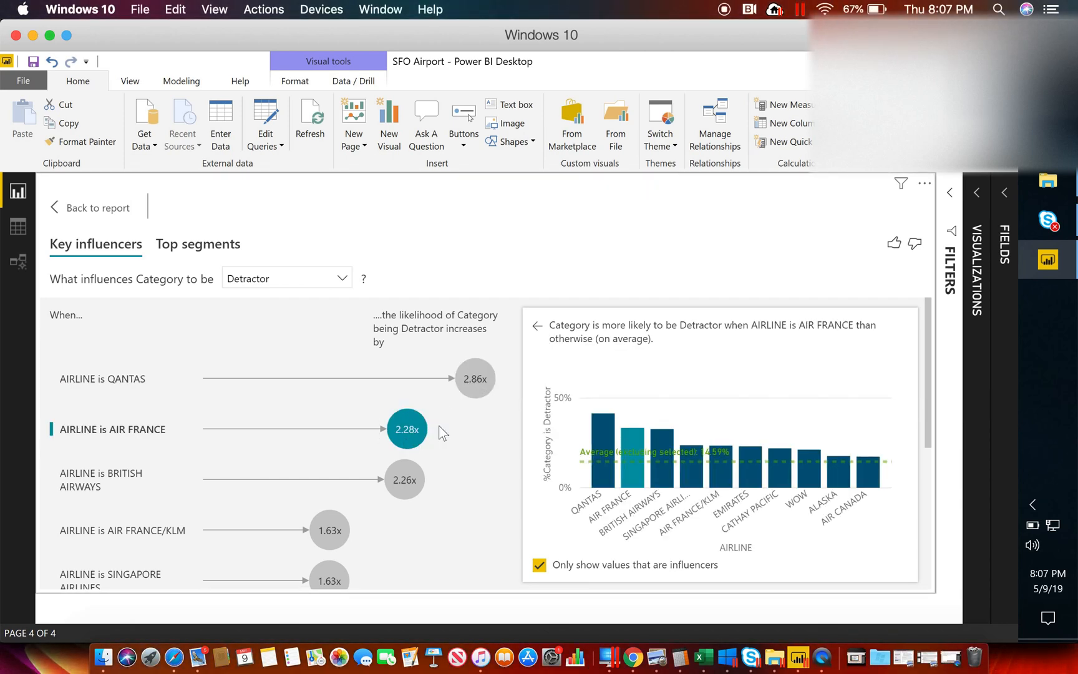
pyautogui.moveTo(406, 440)
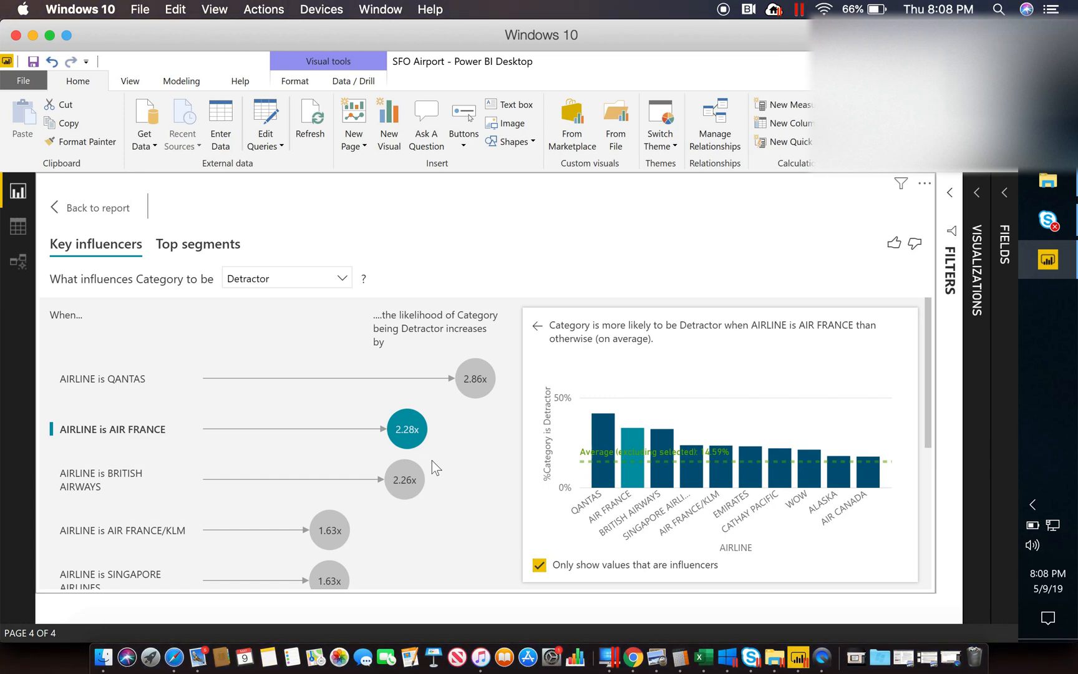
pyautogui.moveTo(284, 252)
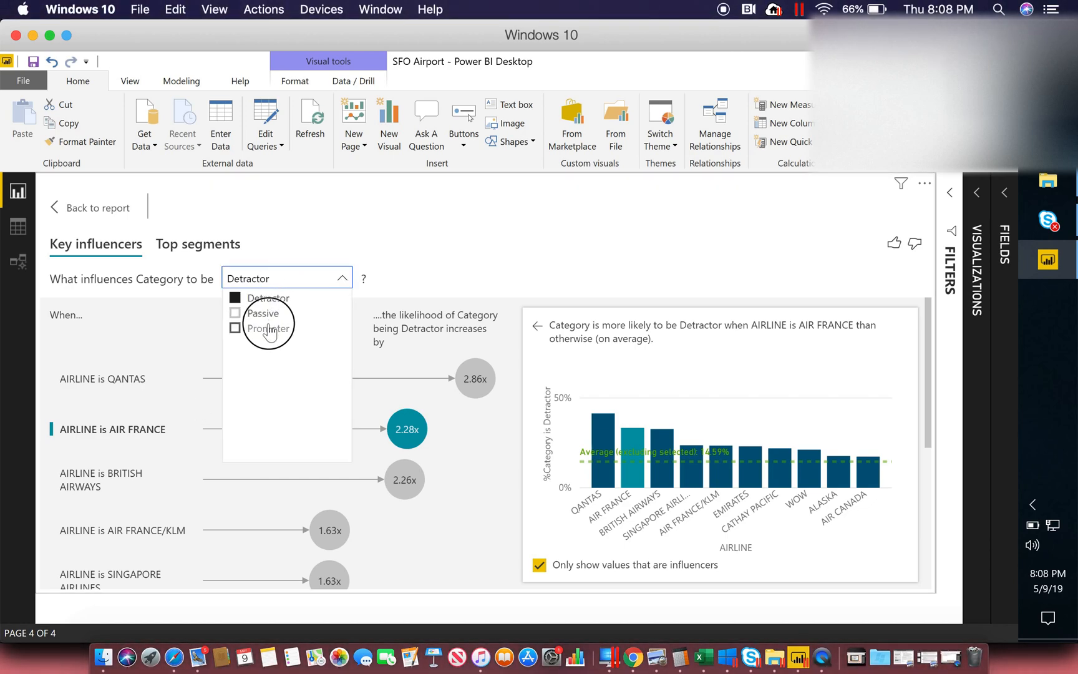
# Step: Switch the analysis to Promoter, listing HAWAIIAN (1.37x), AMERICAN and UNITED as influencers
pyautogui.click(263, 325)
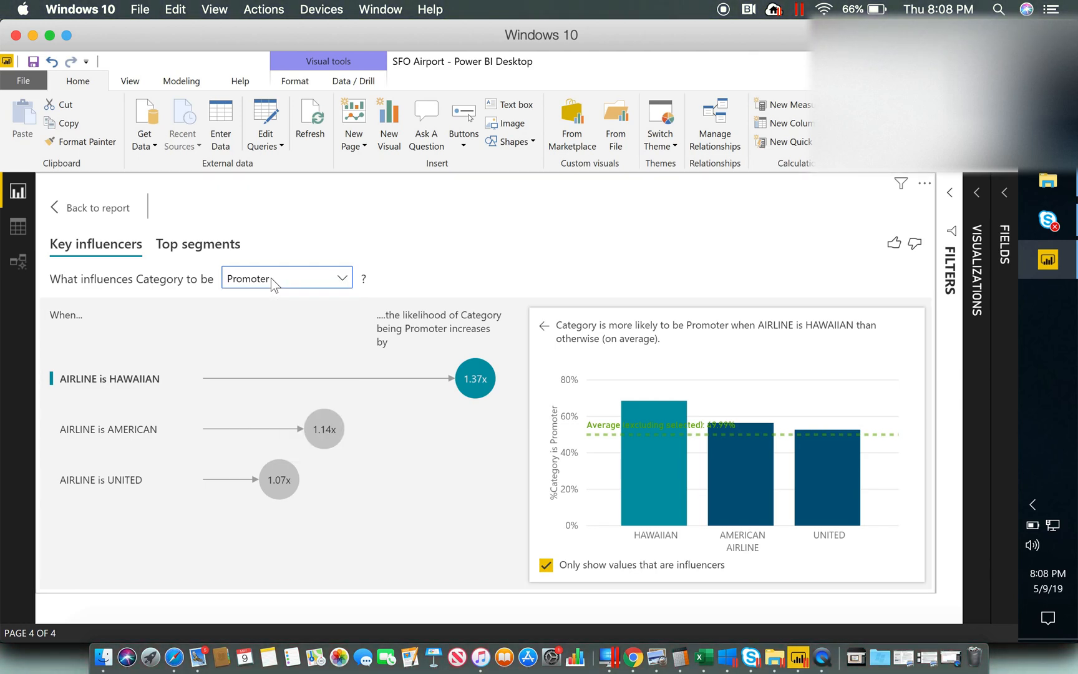
pyautogui.moveTo(148, 390)
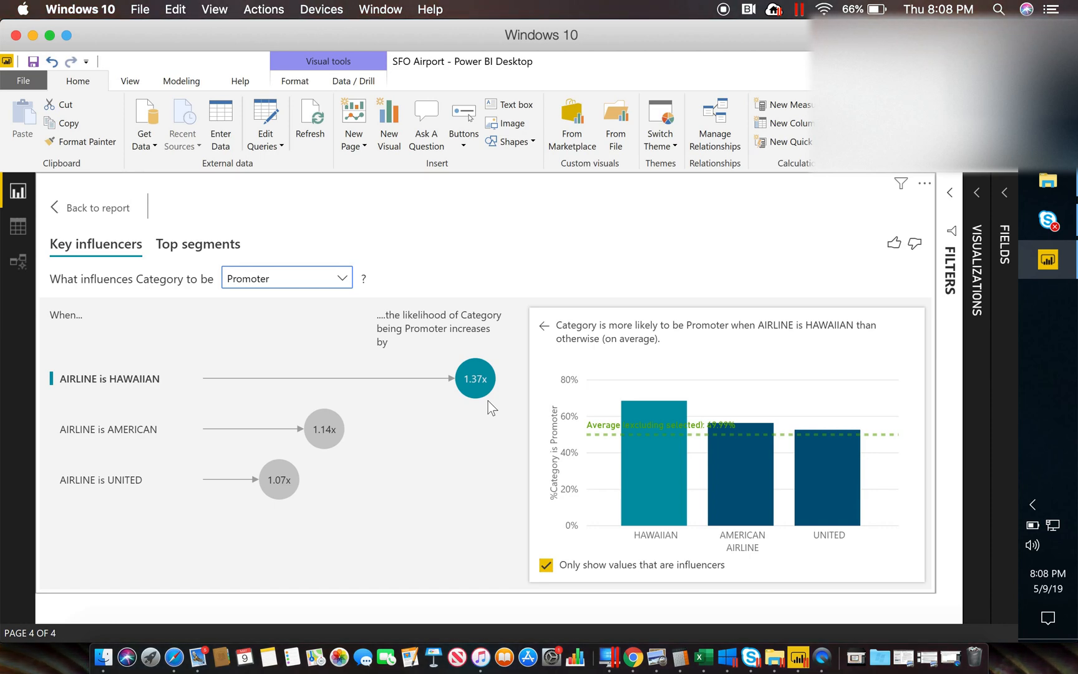
pyautogui.moveTo(275, 440)
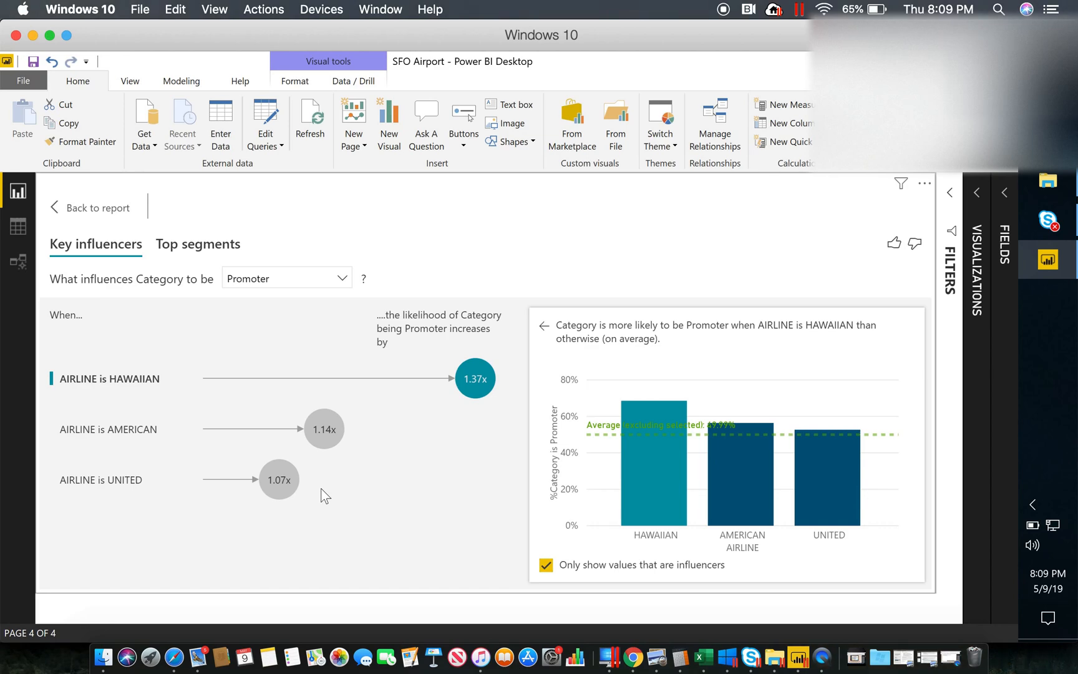
pyautogui.moveTo(285, 436)
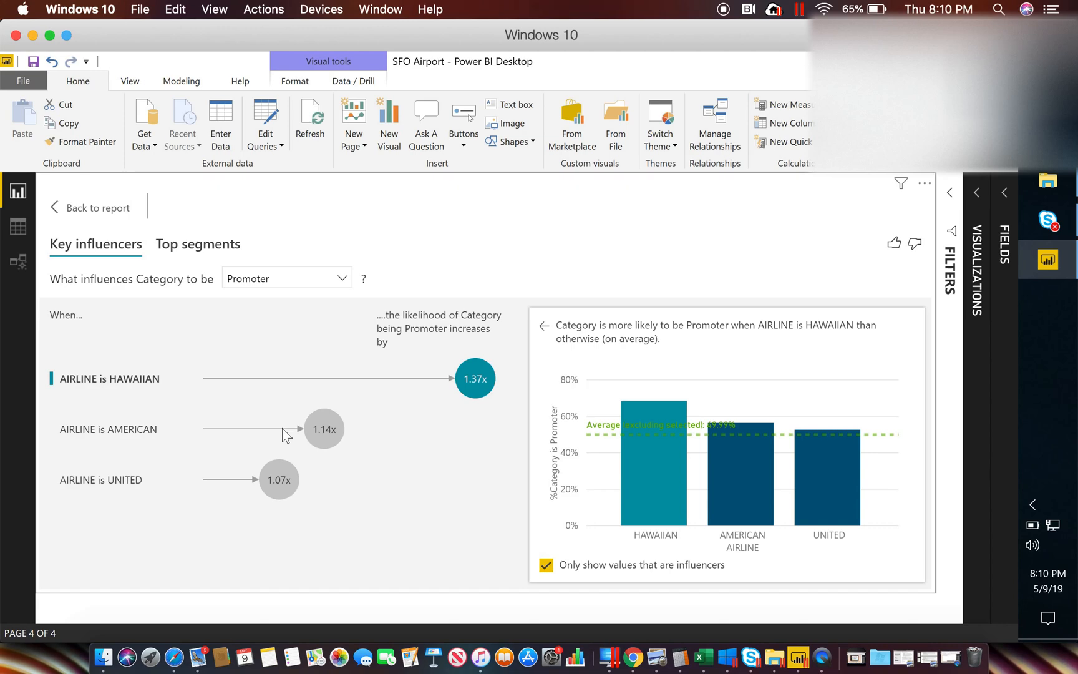
# Step: Leave Focus mode and return to the report's Welcome Page
pyautogui.click(96, 208)
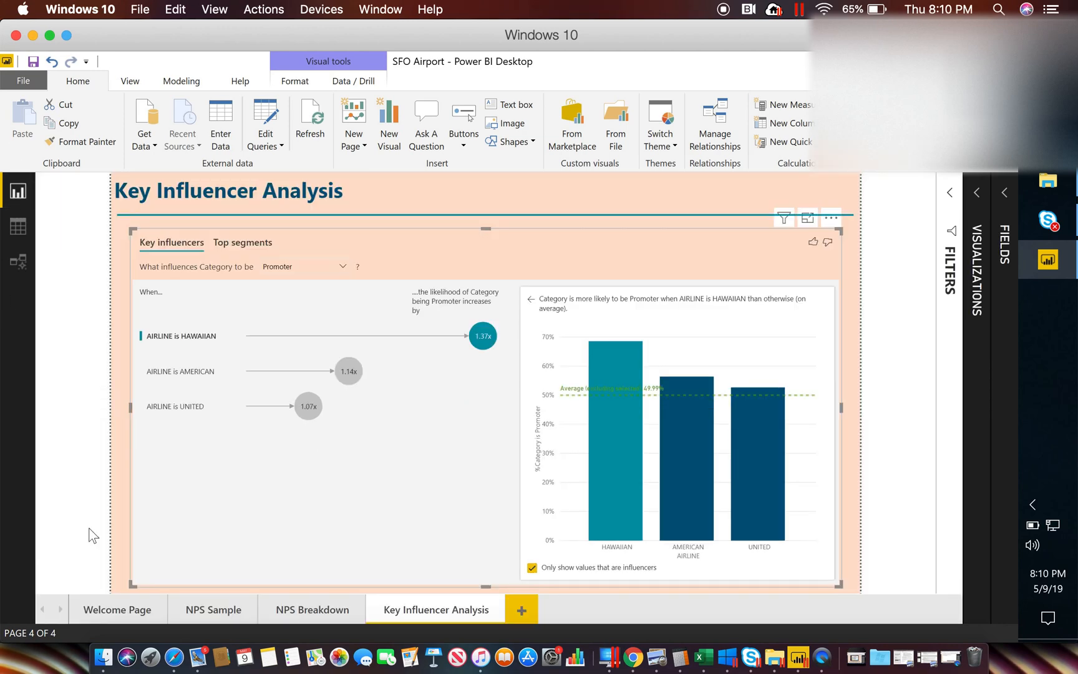
pyautogui.click(117, 610)
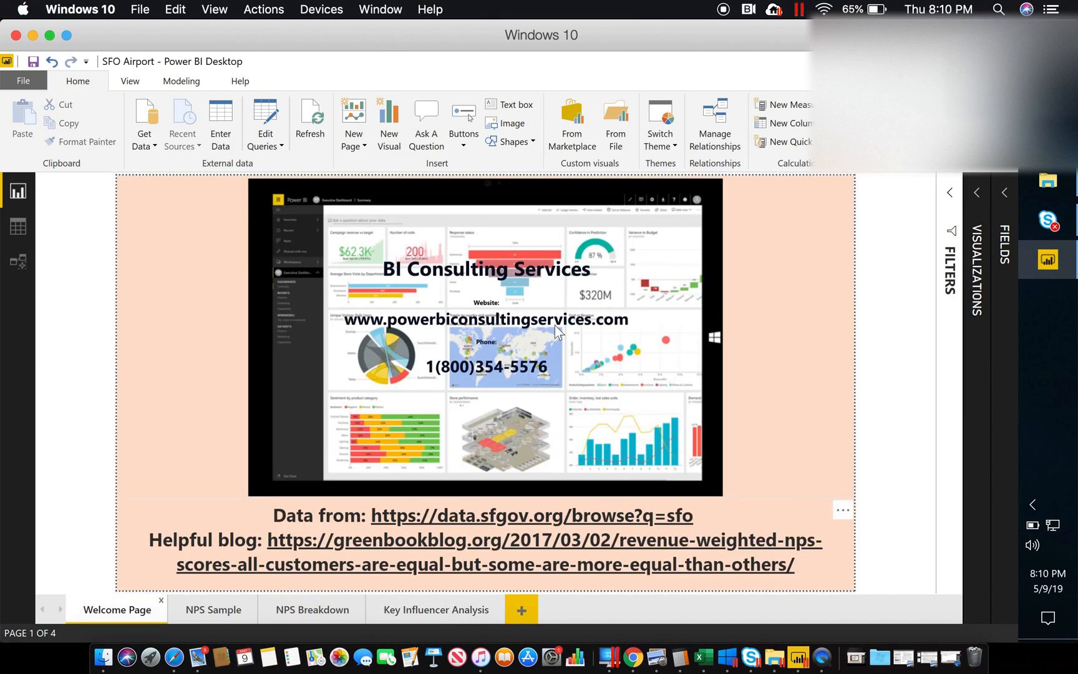
pyautogui.moveTo(706, 385)
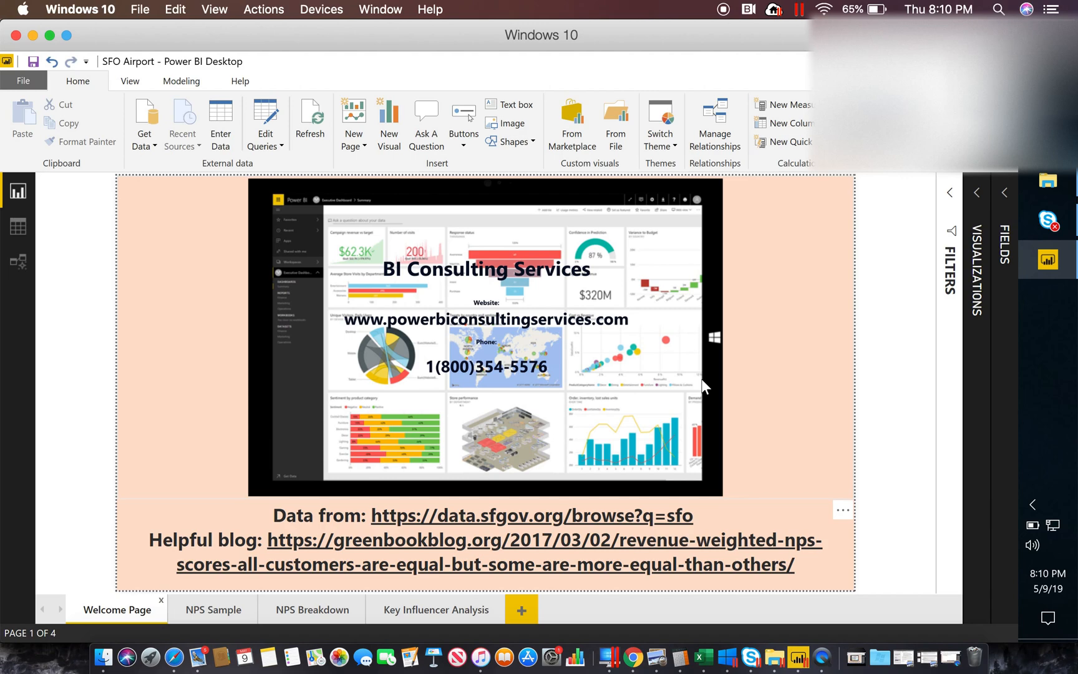
pyautogui.moveTo(731, 16)
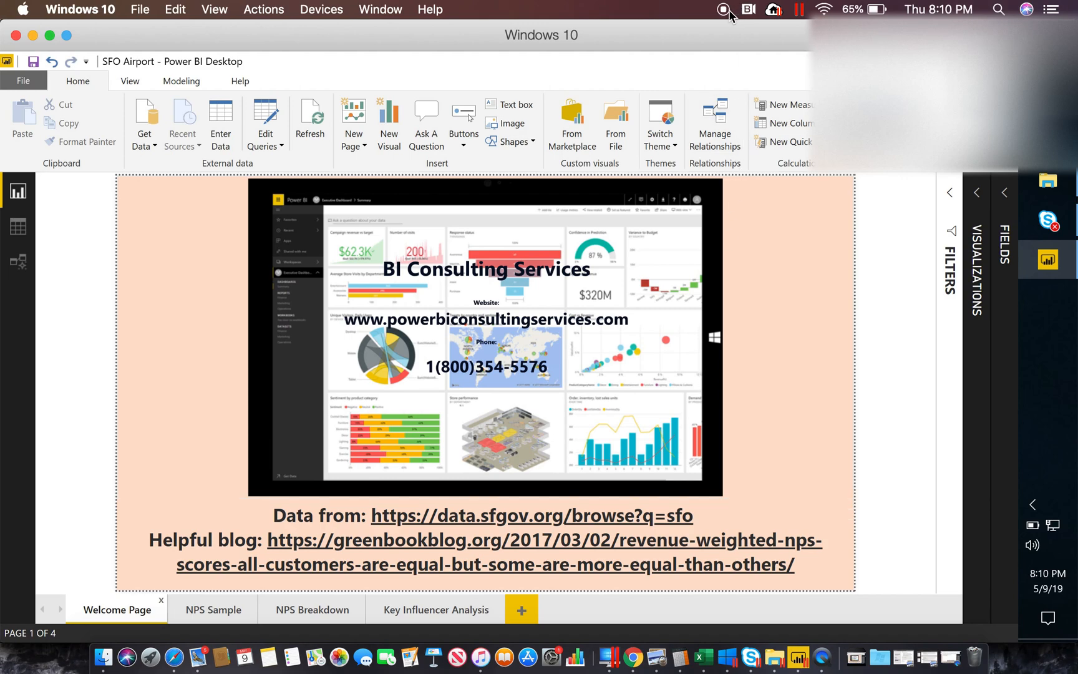